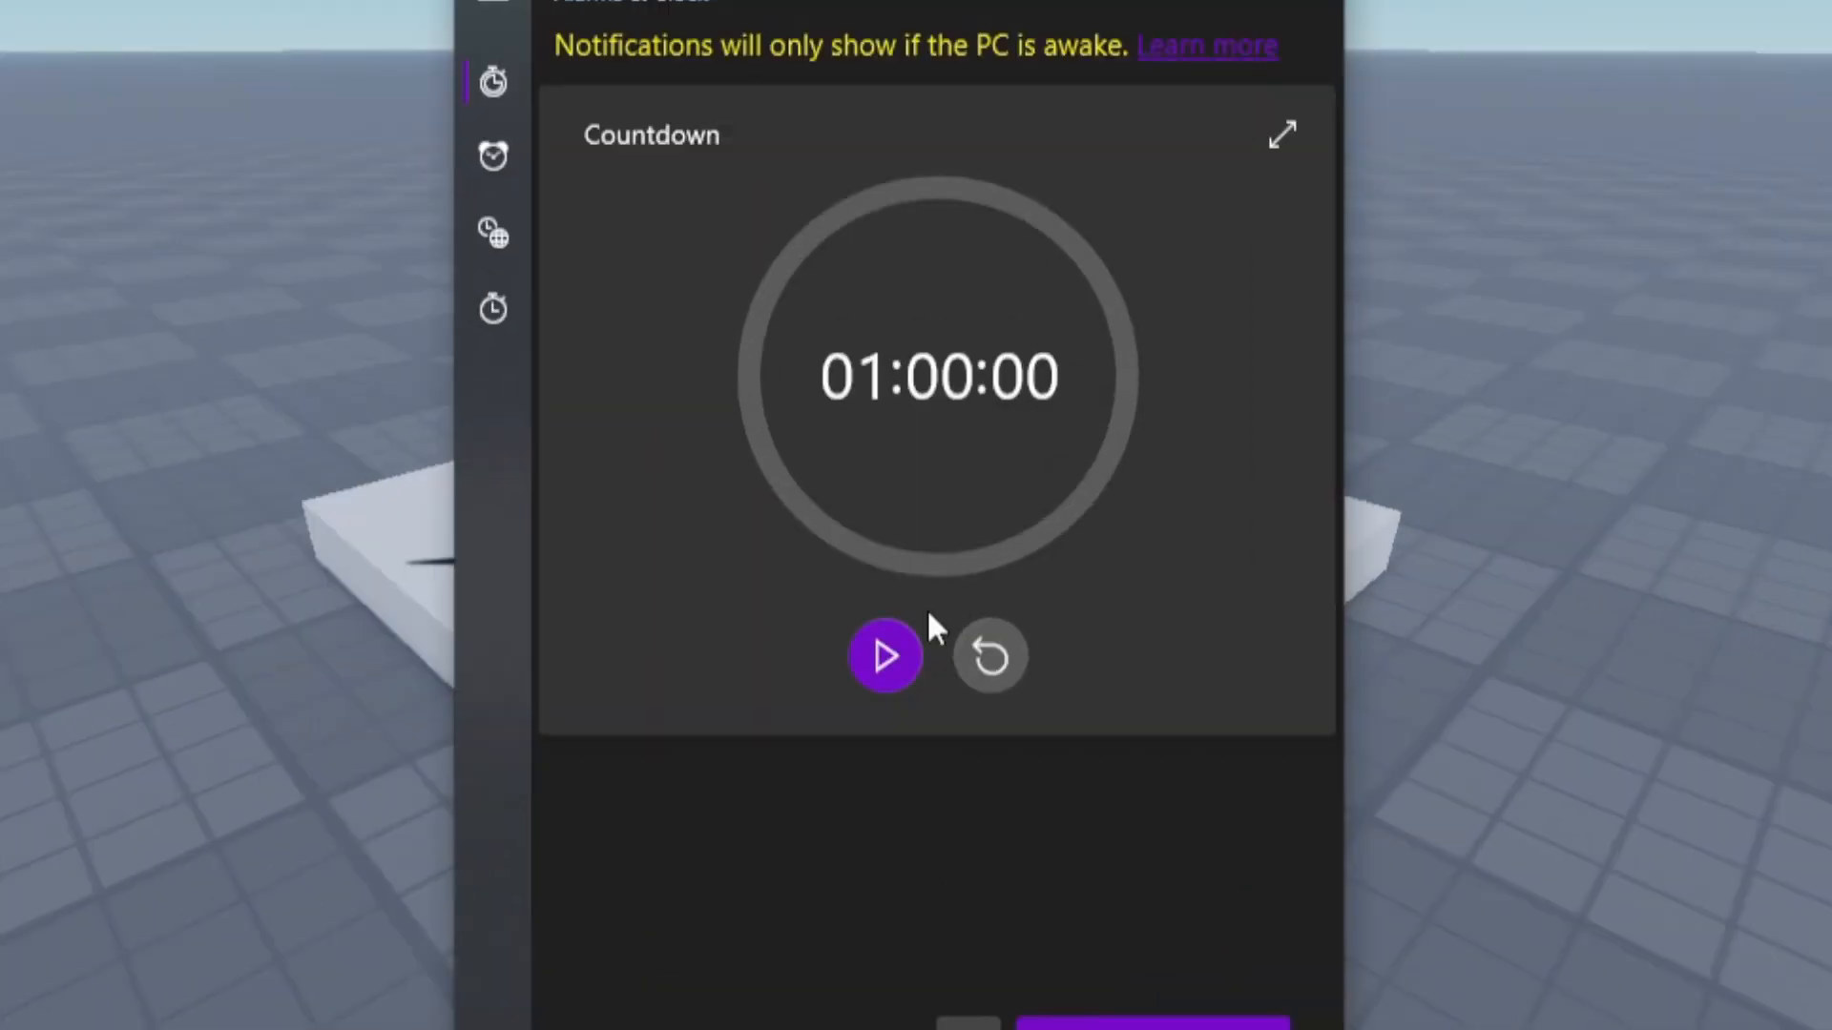
- Start the 01:00:00 countdown timer
{"action": "left_click", "coordinate": [884, 655]}
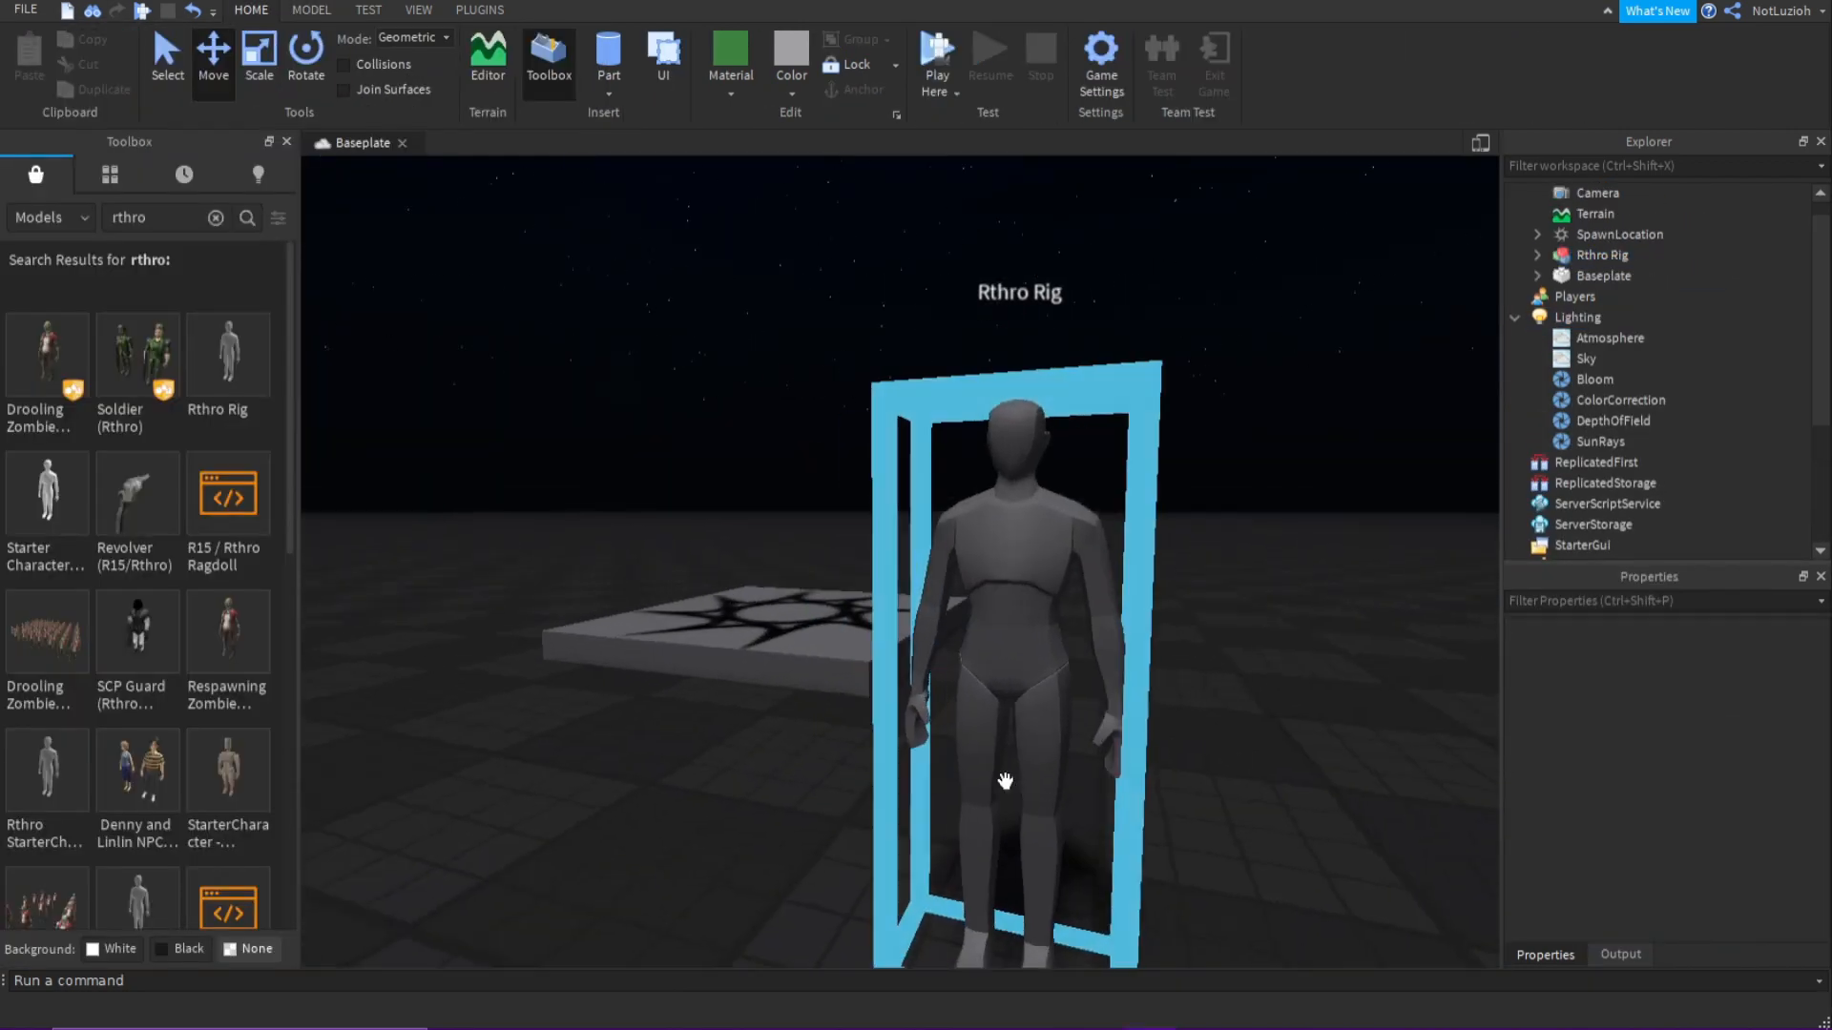
- Select the inserted Rthro Rig and bring up its Material options
{"action": "left_click", "coordinate": [729, 56]}
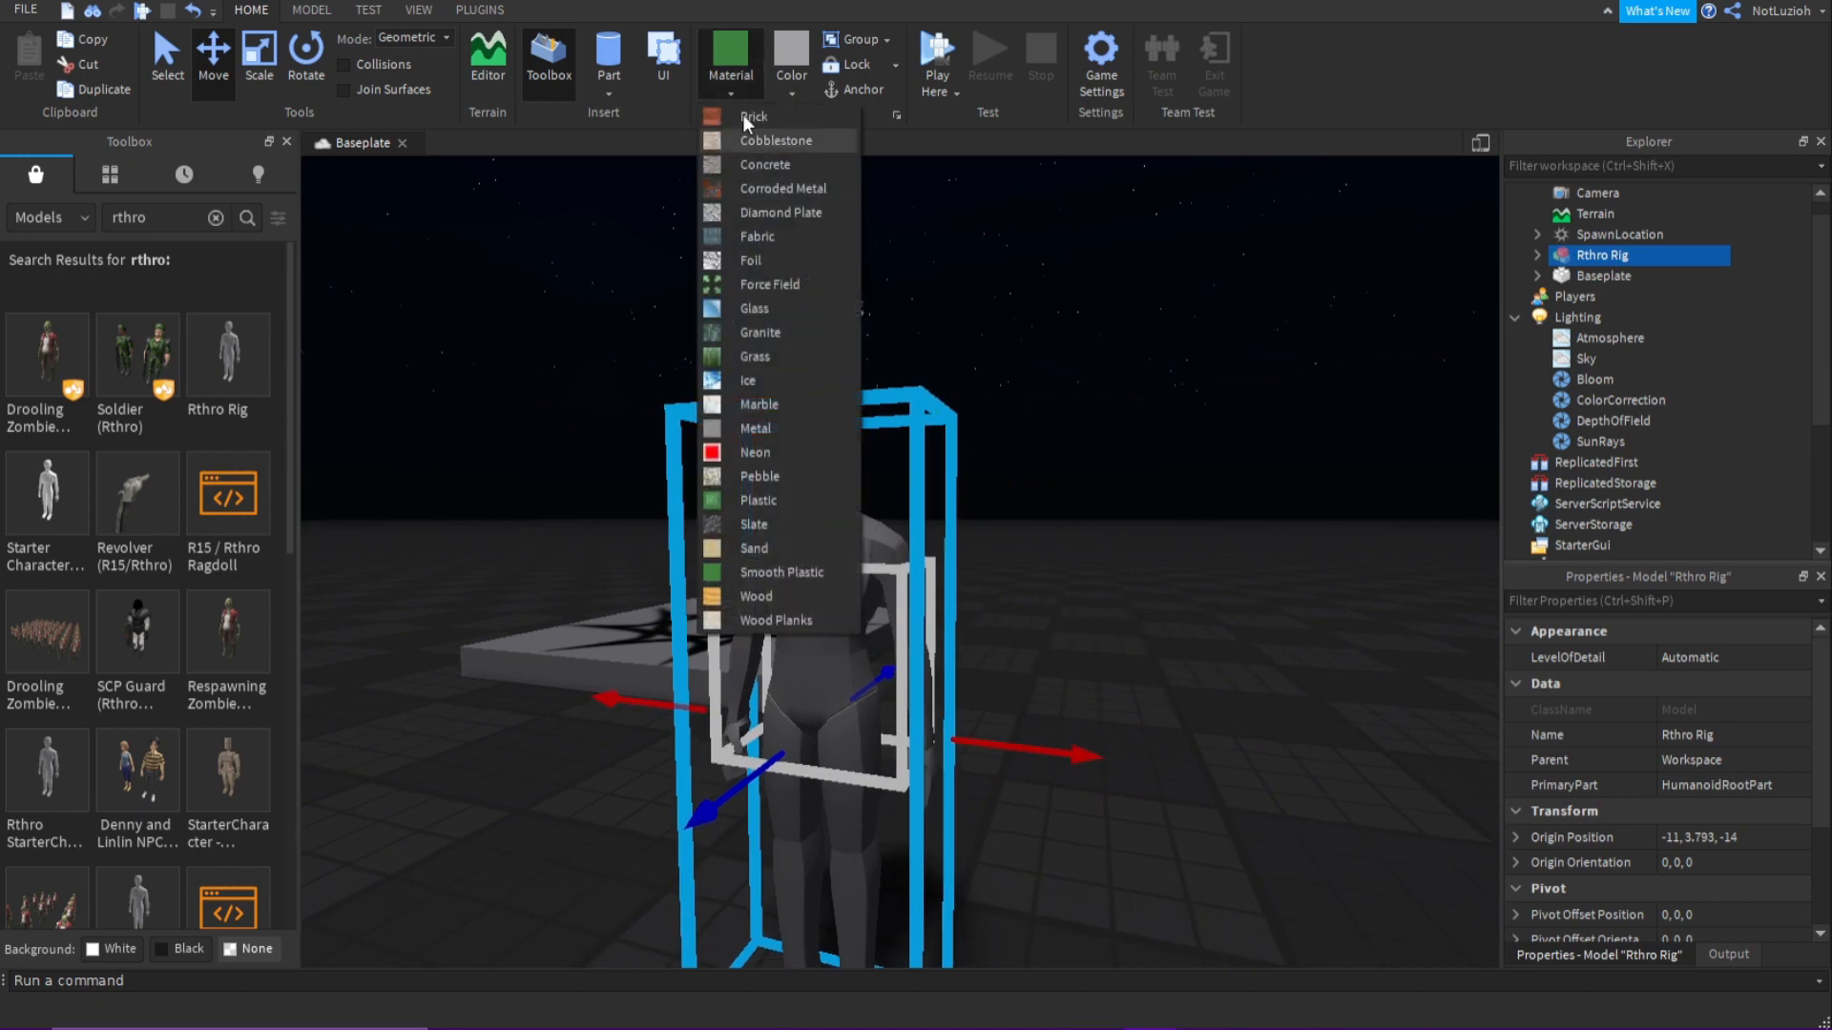
{"action": "left_click", "coordinate": [160, 143]}
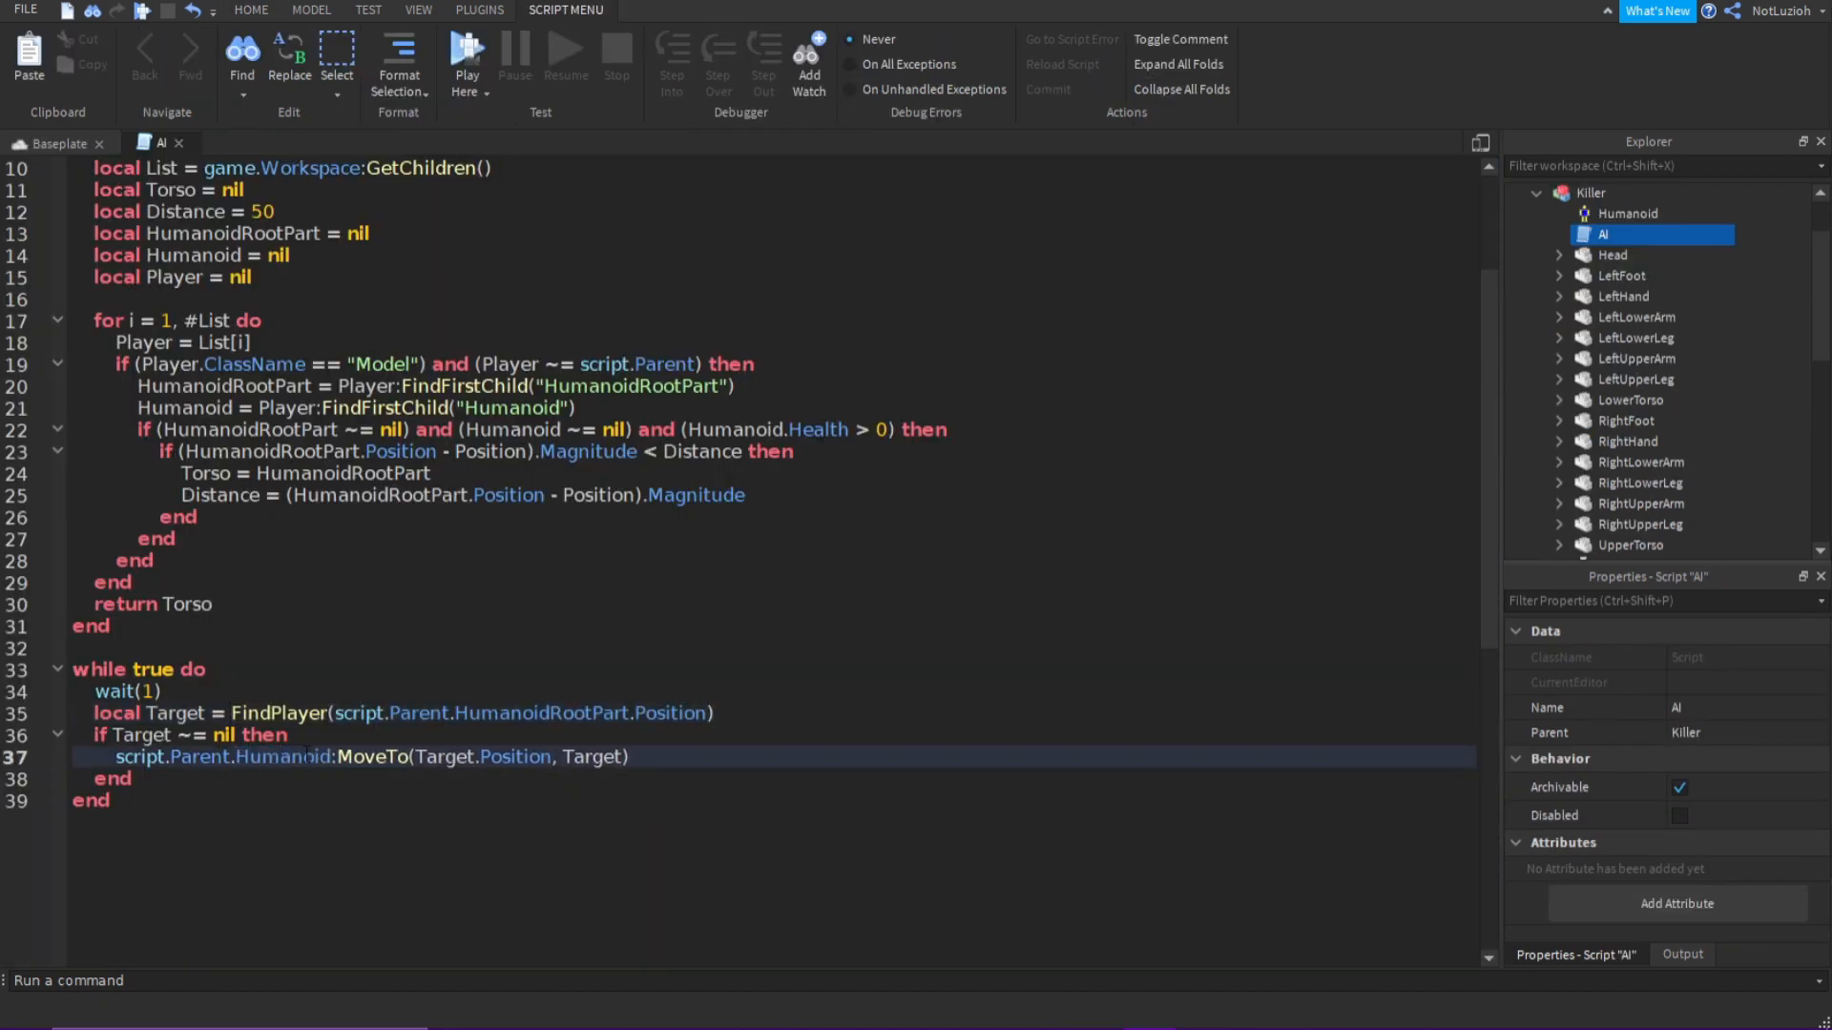
- Edit the Killer's AI script that uses FindPlayer and Humanoid:MoveTo to chase the nearest player
{"action": "left_click", "coordinate": [479, 9]}
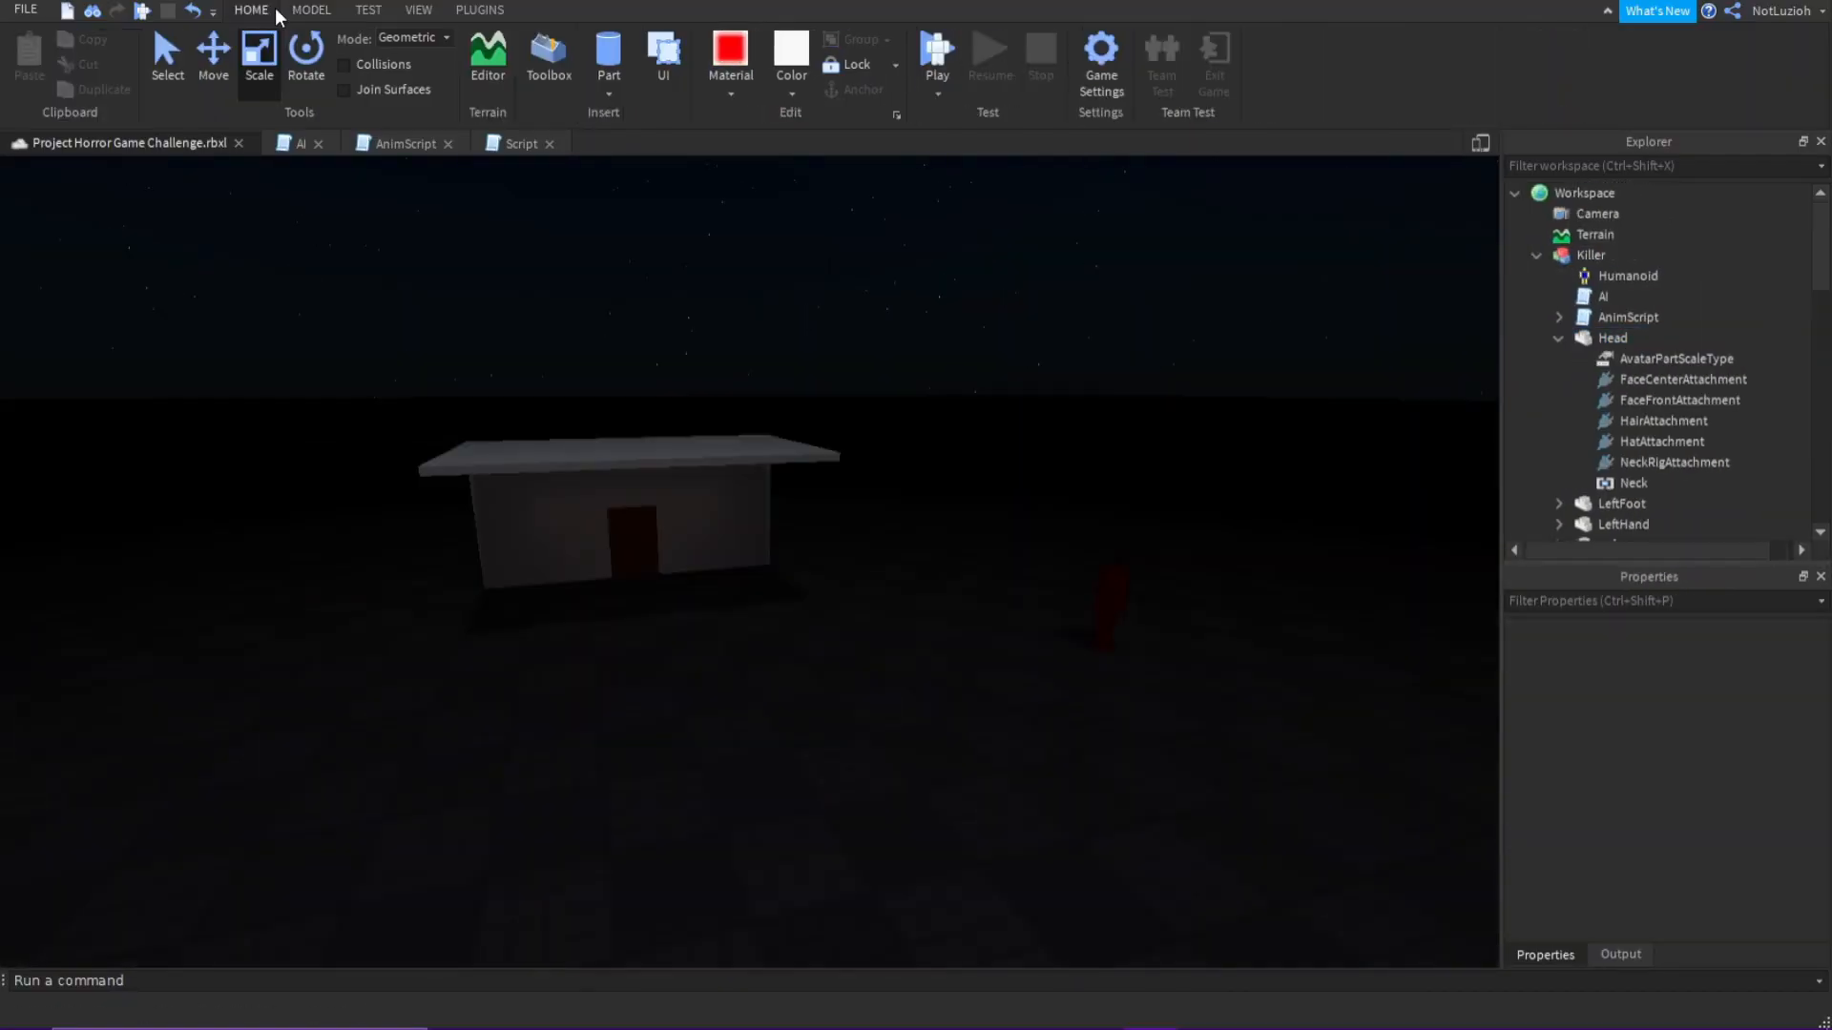
- Add a playing Sound to the Killer's Head with PlaybackSpeed 2 and RollOffMaxDistance 50
{"action": "left_click", "coordinate": [309, 10]}
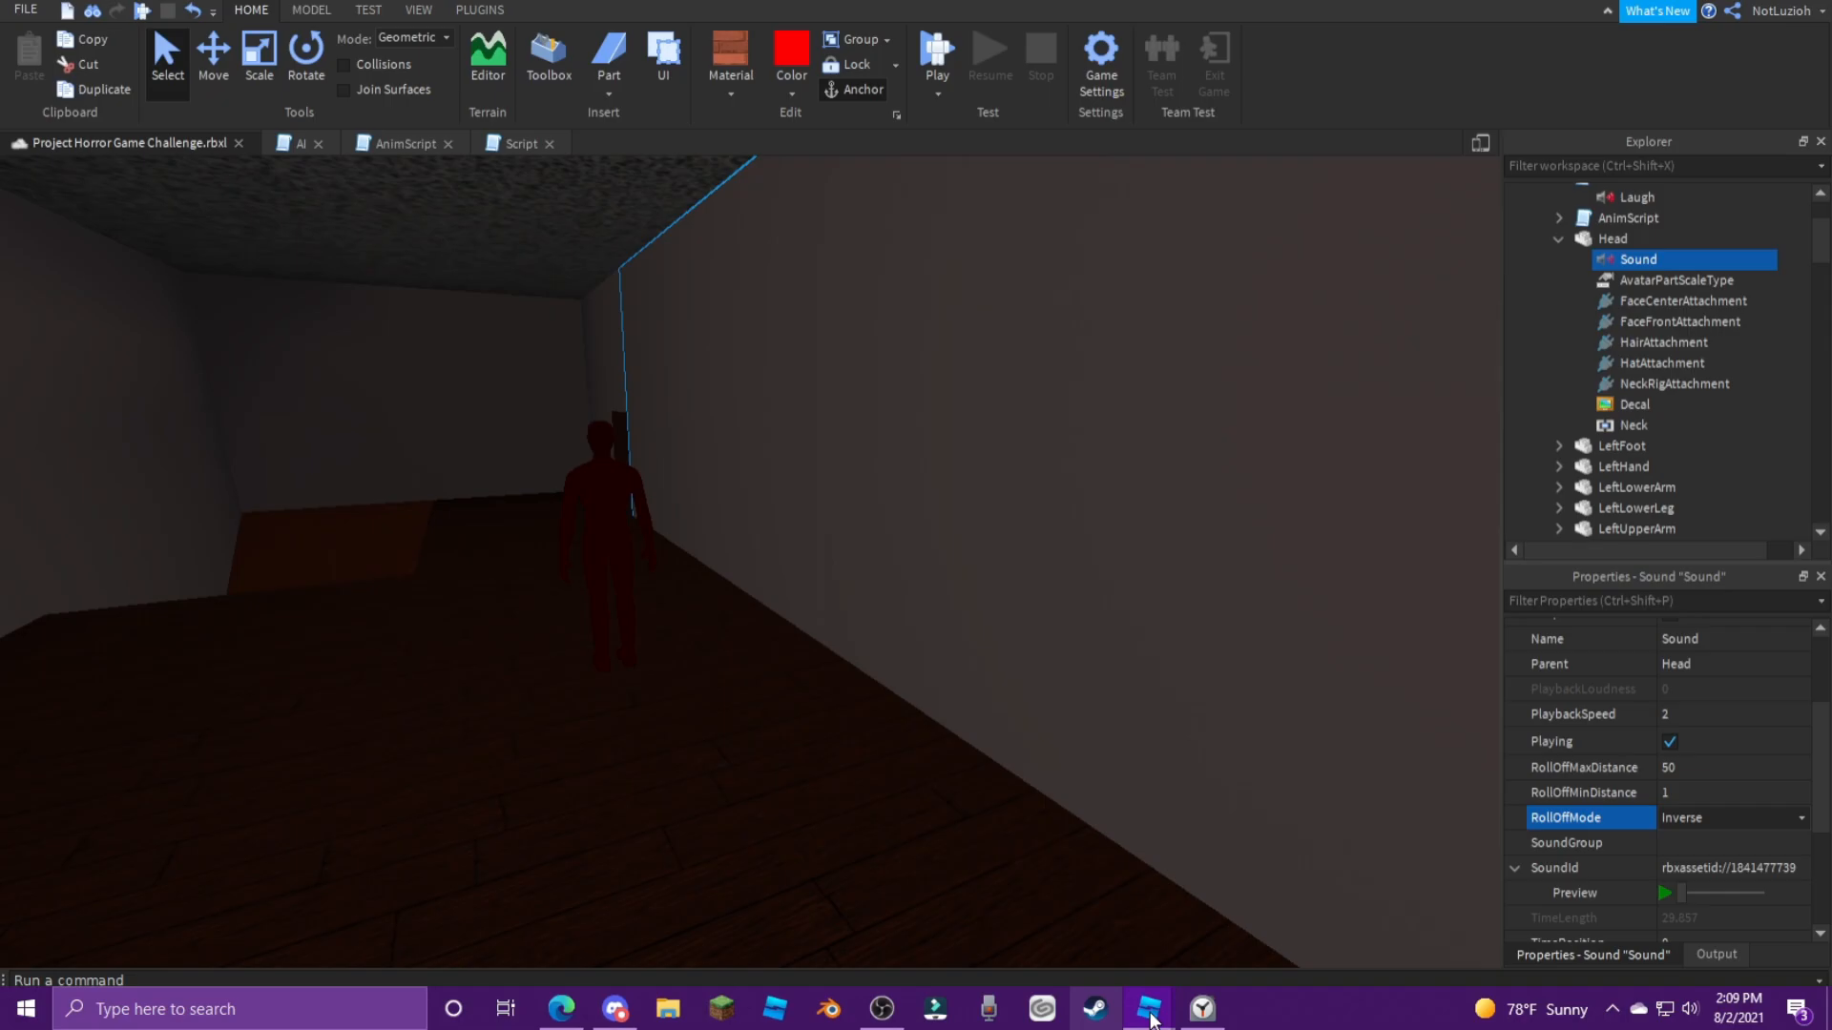
{"action": "left_click", "coordinate": [935, 55]}
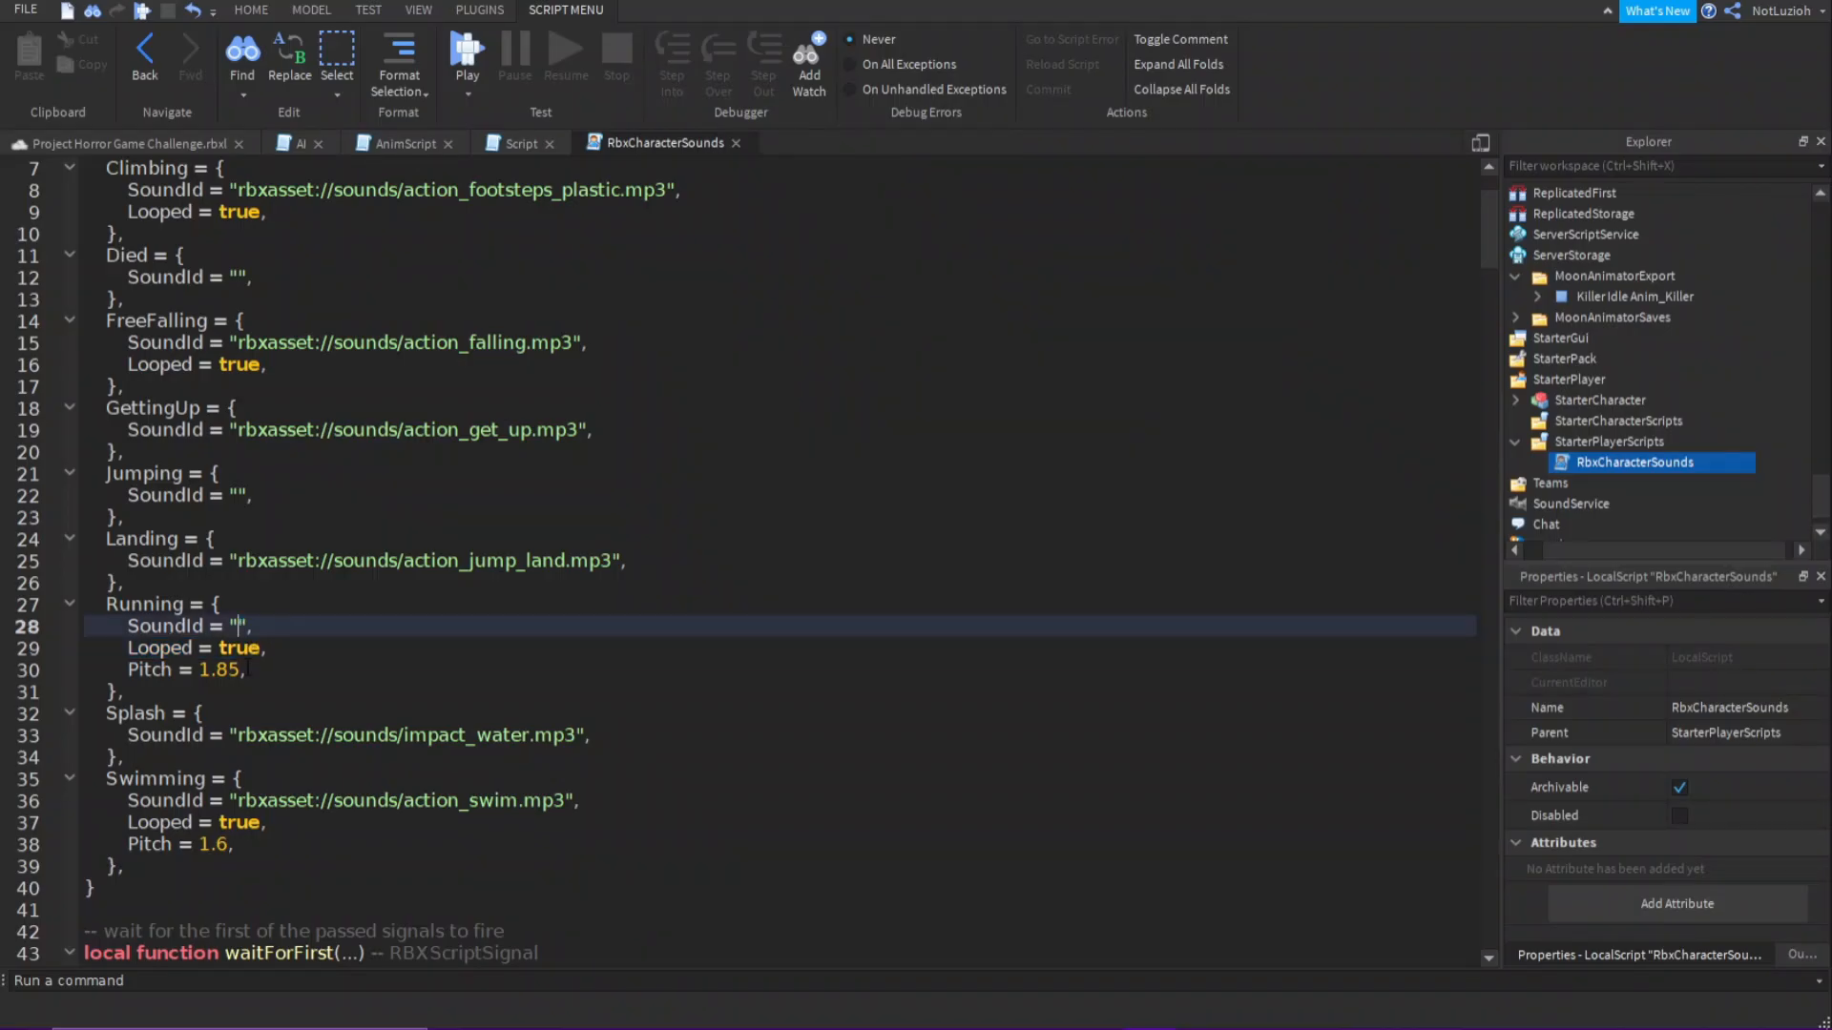
- Clear the Running SoundId string in RbxCharacterSounds under StarterPlayerScripts
{"action": "key", "text": "Backspace"}
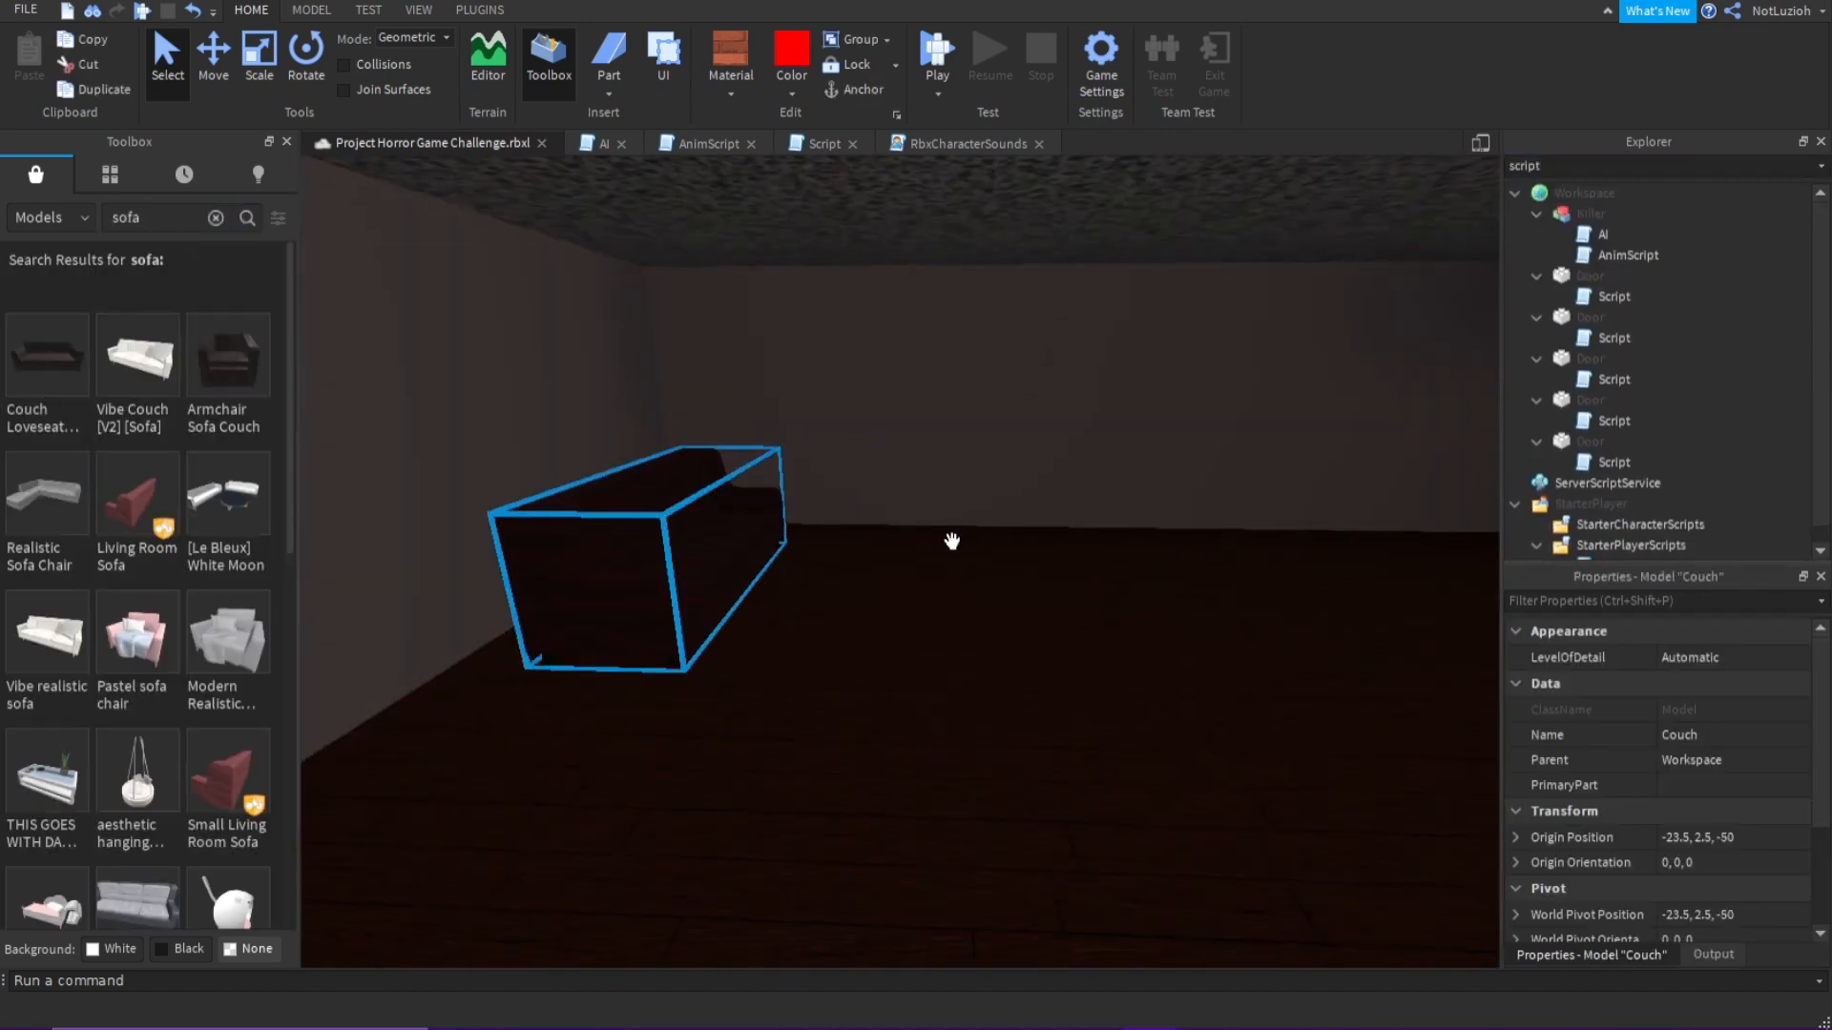
- Search 'nigh' in the Toolbox and insert the wooden Nightstand into the house
{"action": "type", "text": "nightstand"}
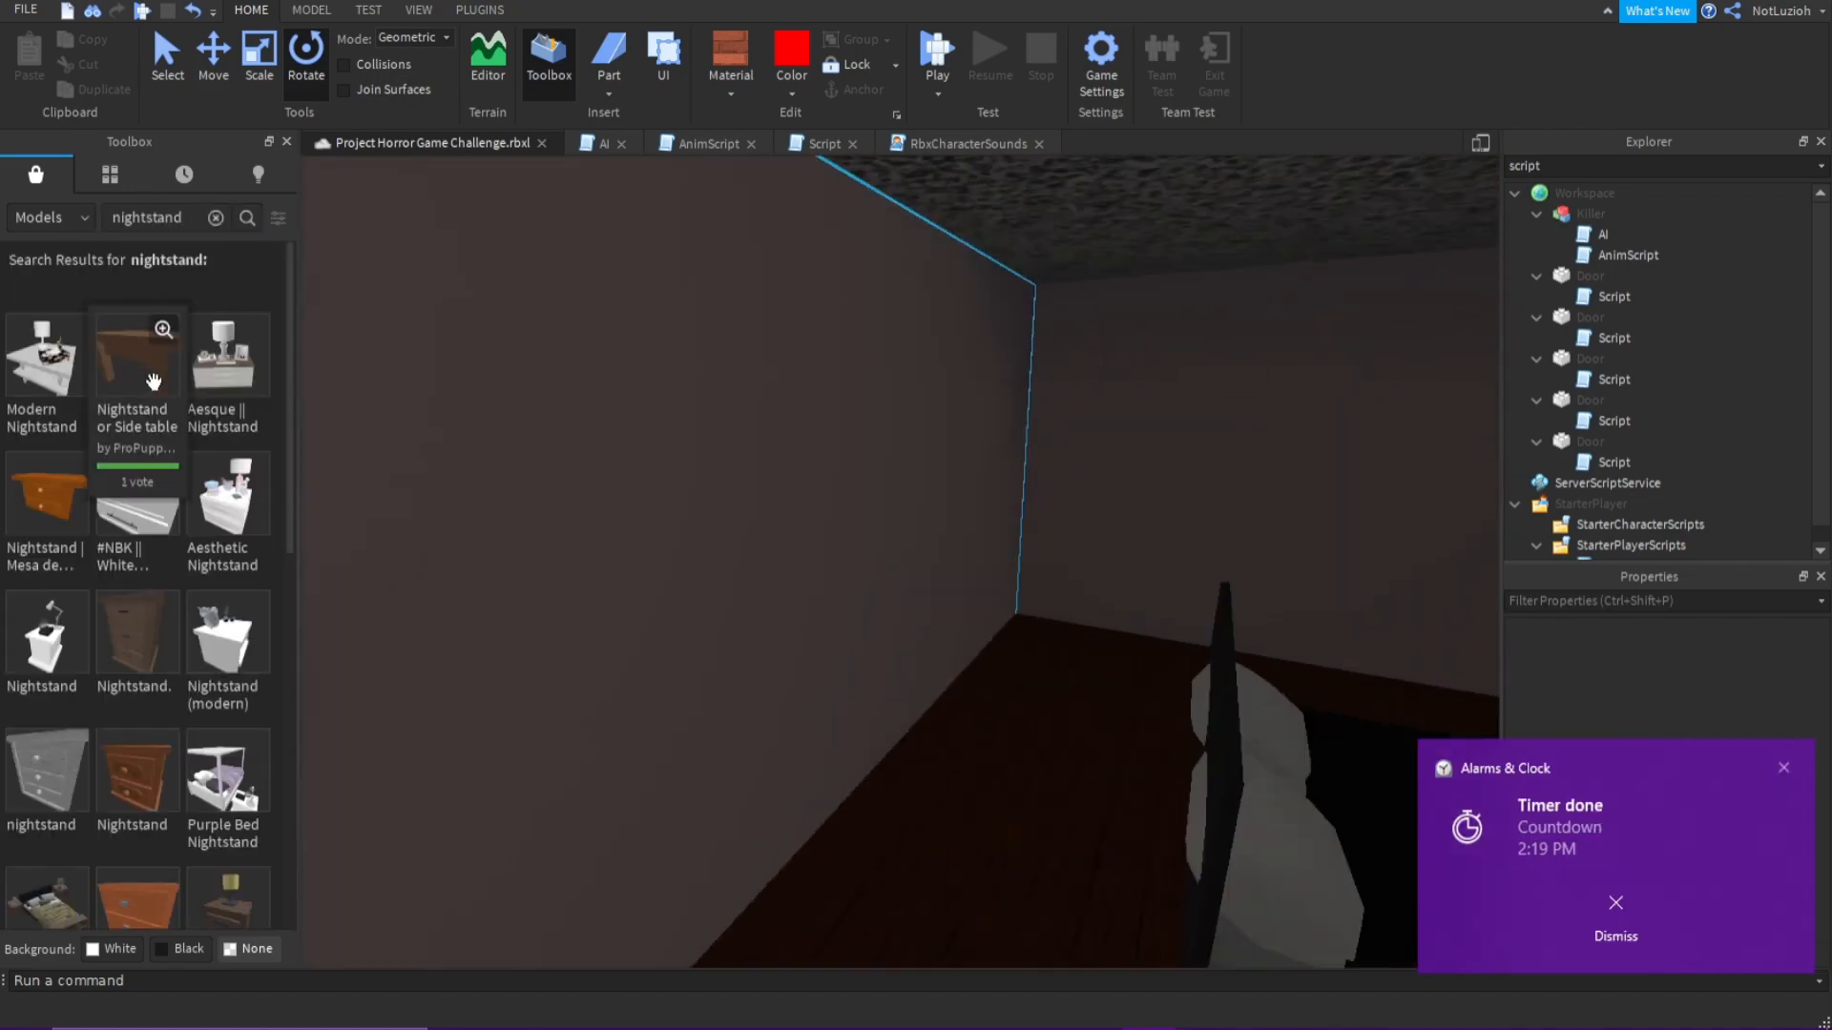
{"action": "left_click", "coordinate": [935, 54]}
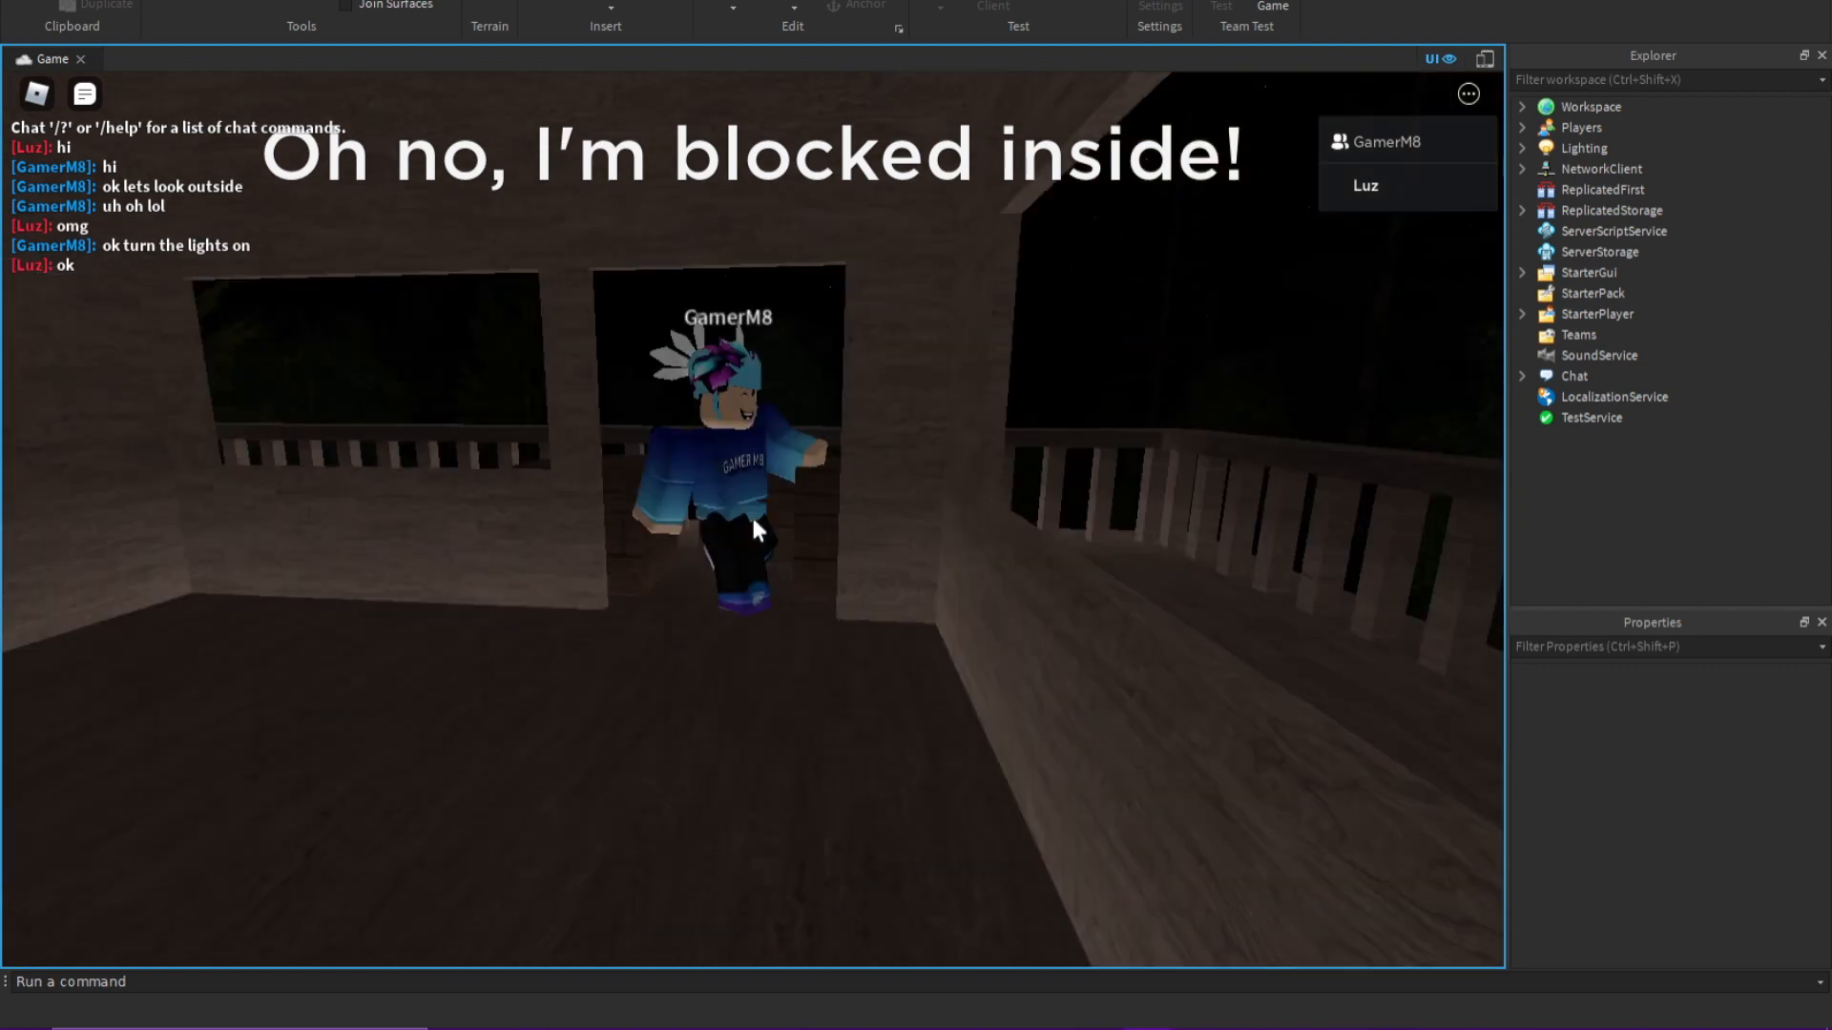
- Send 'LOL' in chat as the jumpscare face appears during the two-player test
{"action": "type", "text": "LOL"}
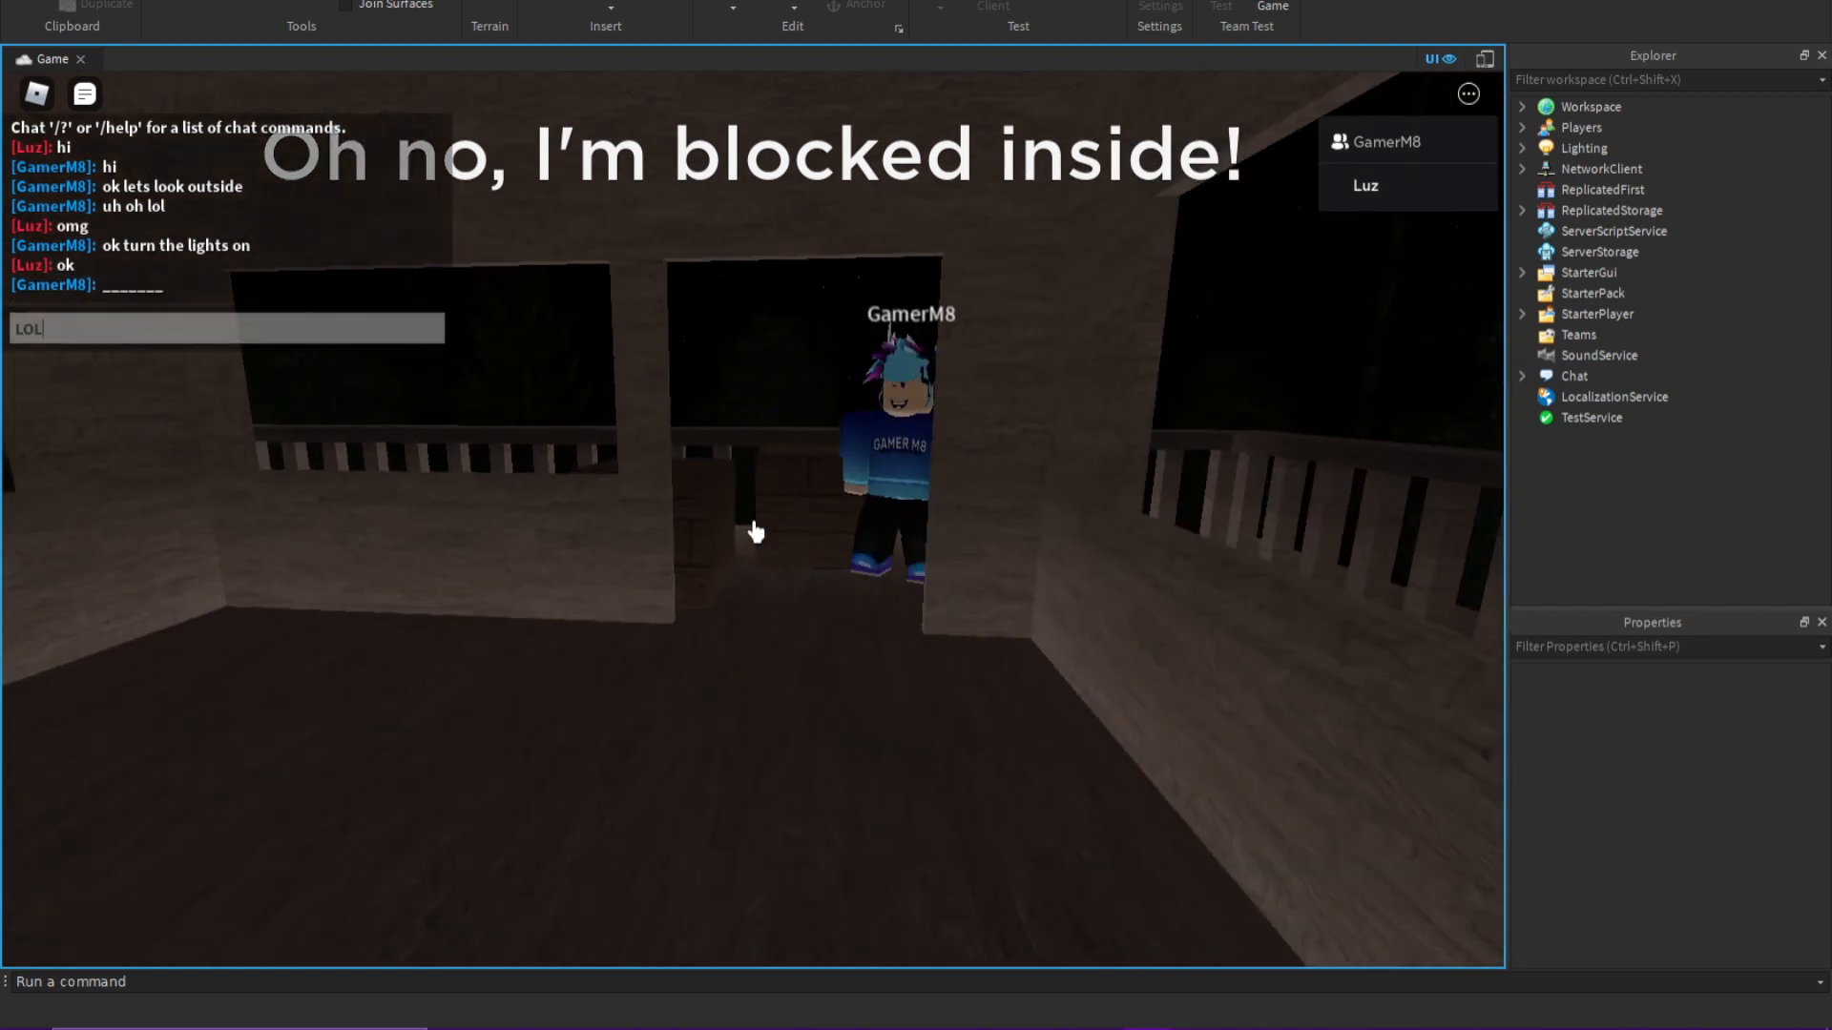
{"action": "key", "text": "enter"}
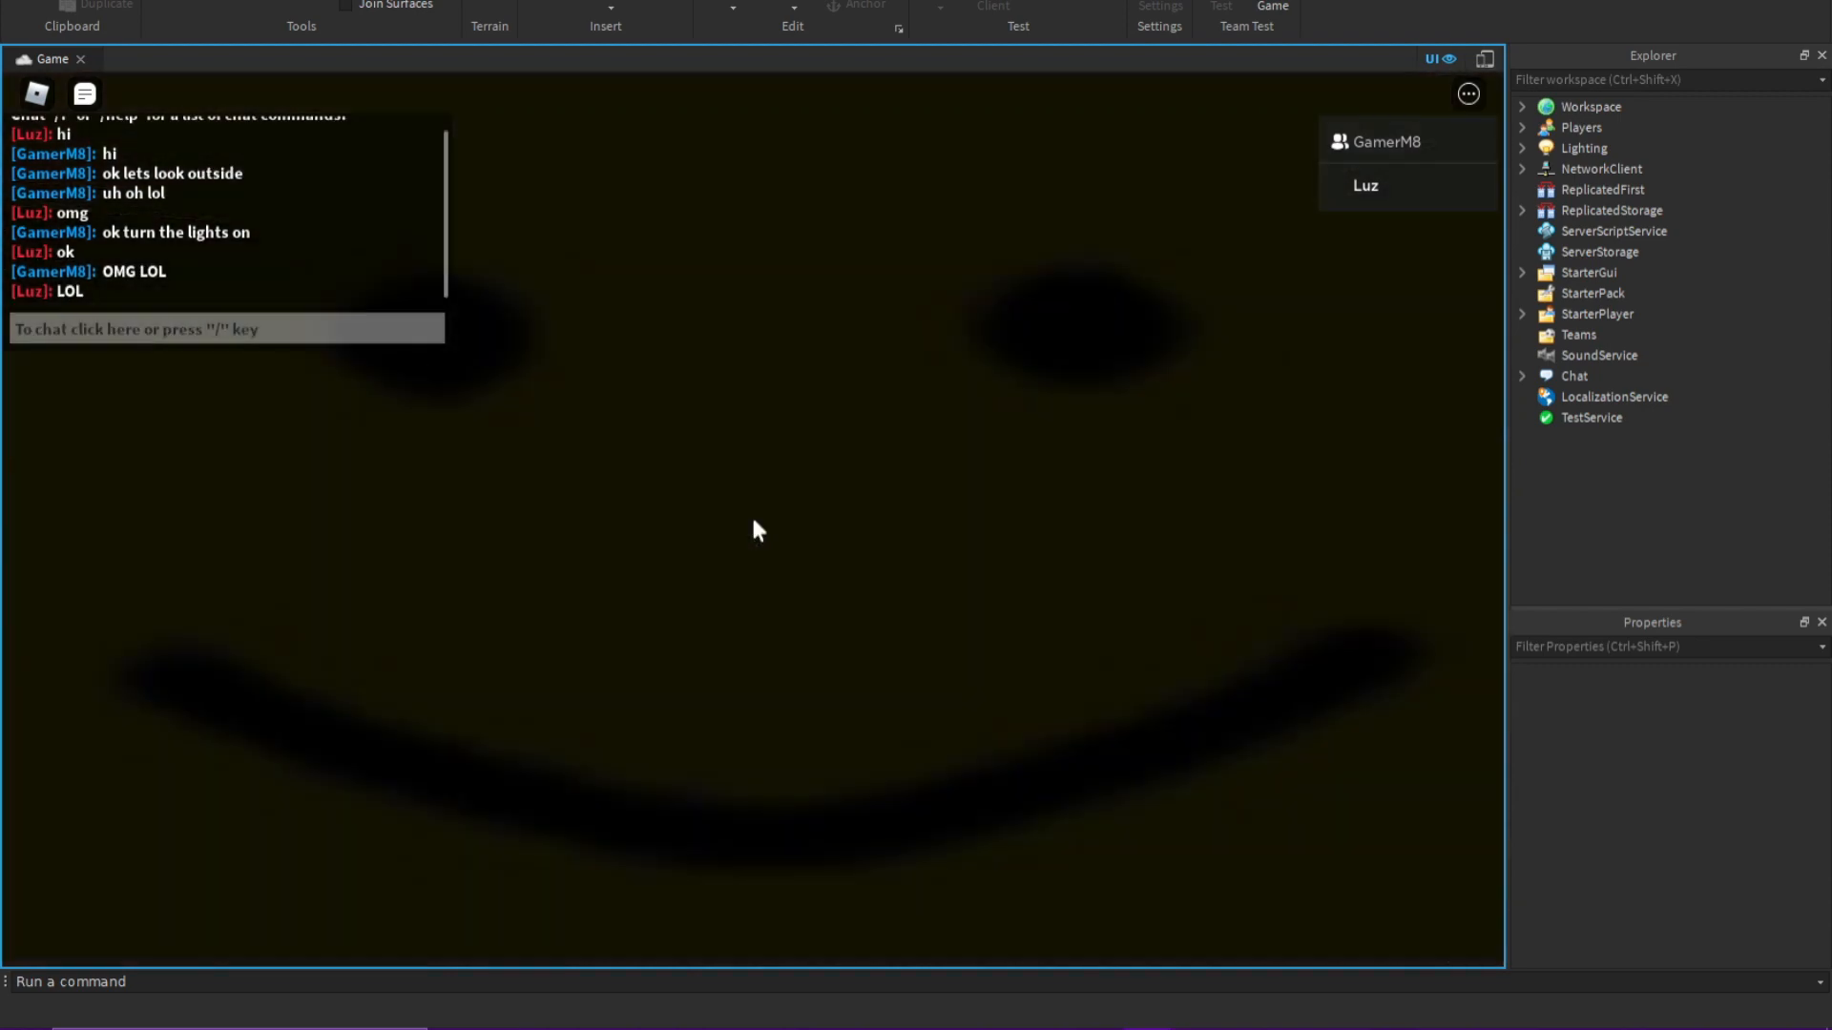